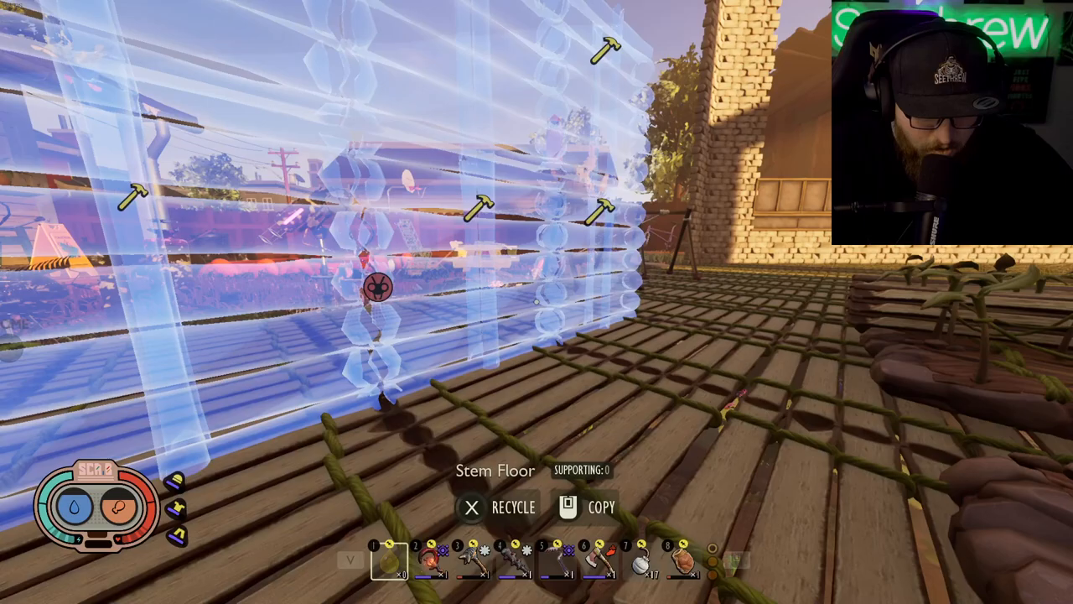
mouse_move(536, 302)
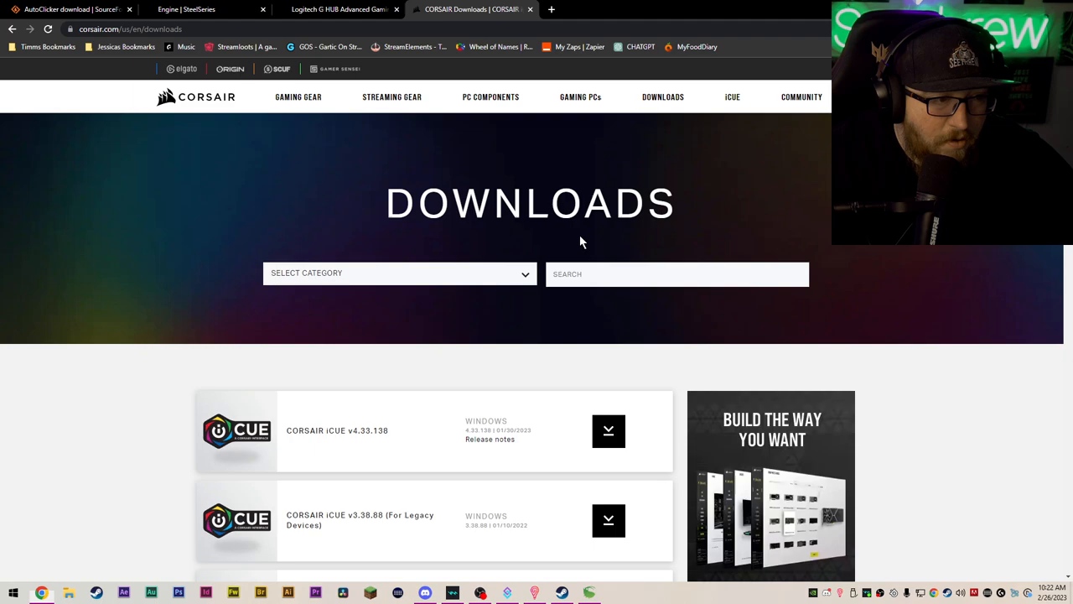
Step: Compare the SteelSeries Engine and Corsair iCUE mouse software download pages in Chrome
click(188, 10)
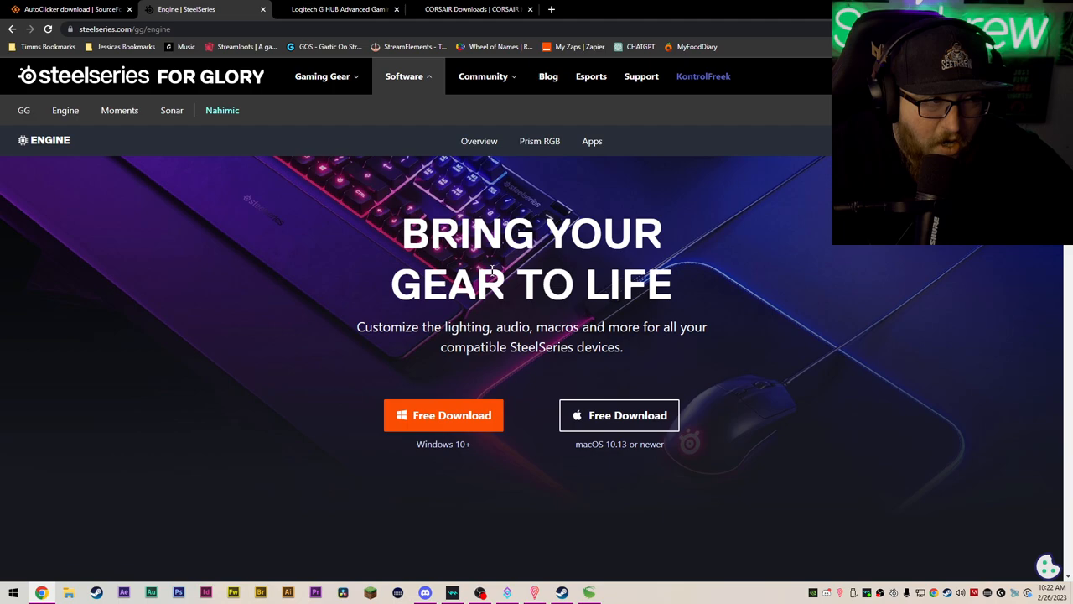
click(478, 10)
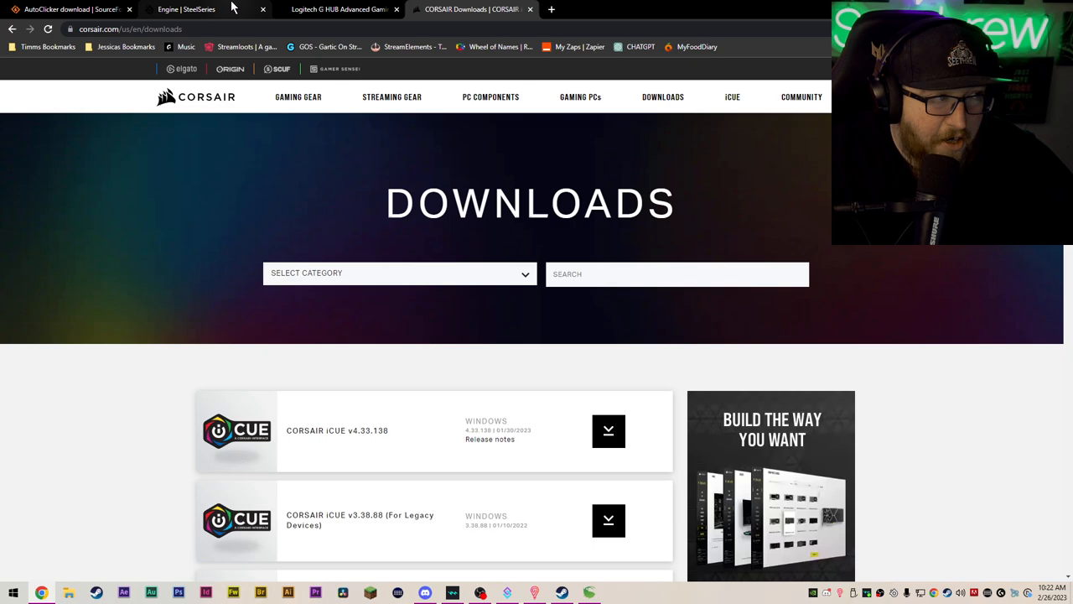
click(70, 13)
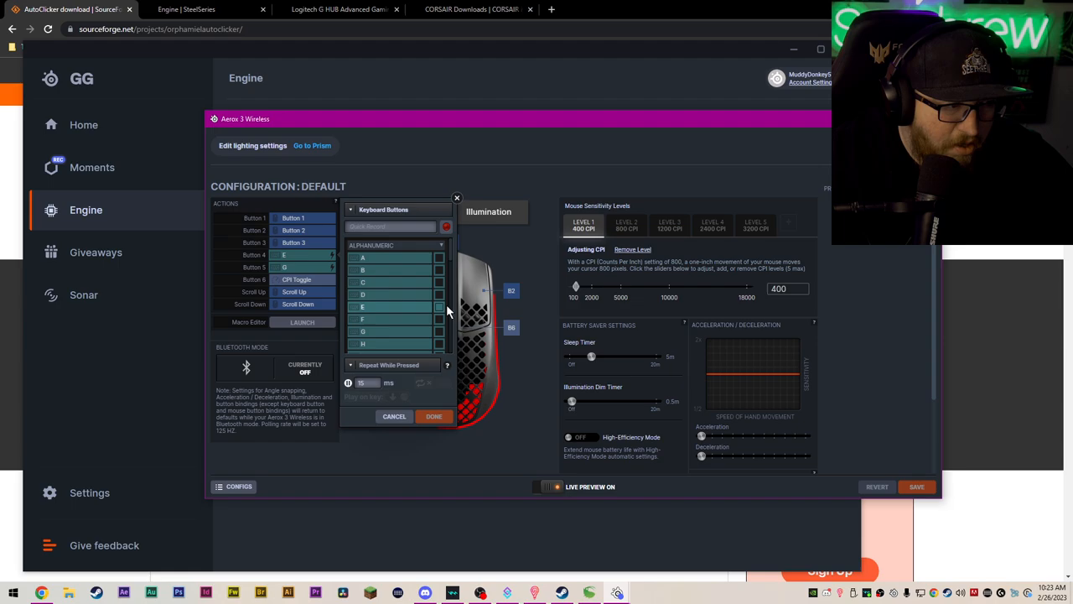
Step: Choose the keyboard key the Aerox 3 side button will repeat while held
click(392, 364)
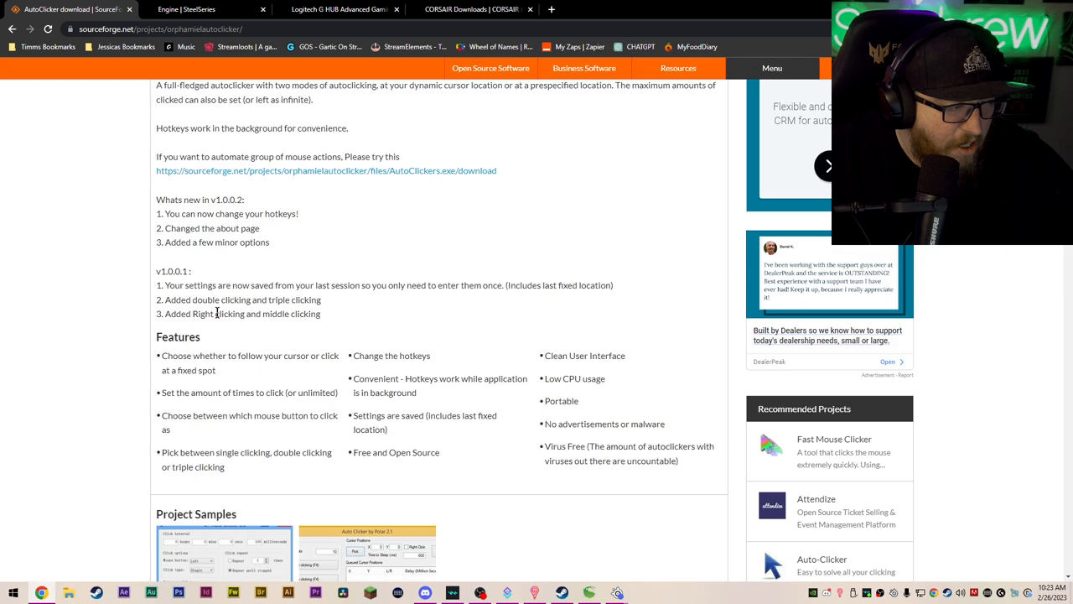
Step: Scroll the AutoClicker SourceForge page down to its Features section
scroll(down, 3)
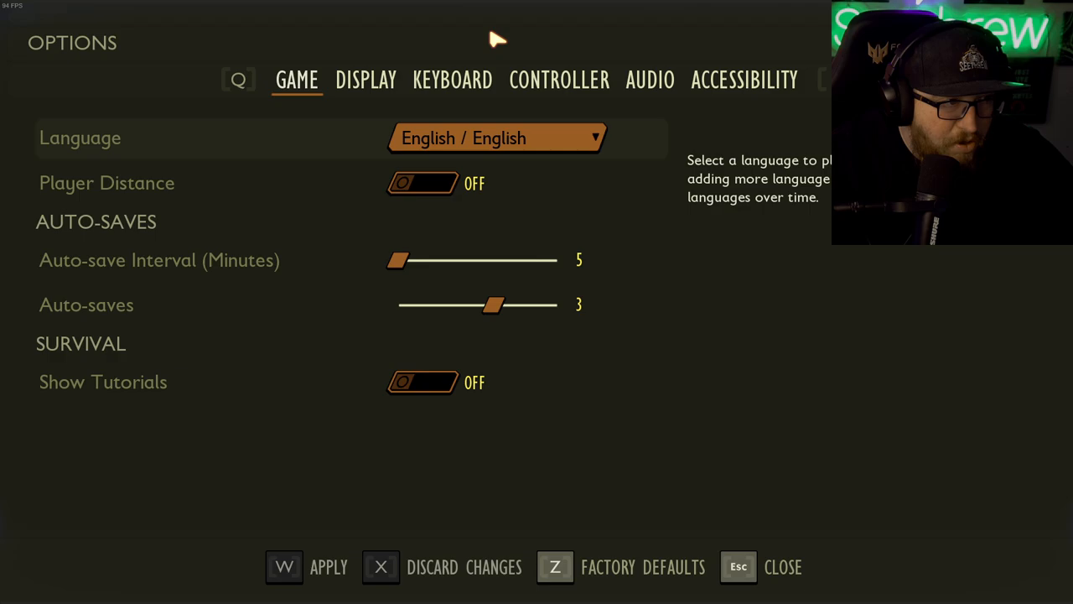
Step: View Grounded's keyboard bindings (Interact = E, Customize = G), ending on the controller binding list
click(559, 80)
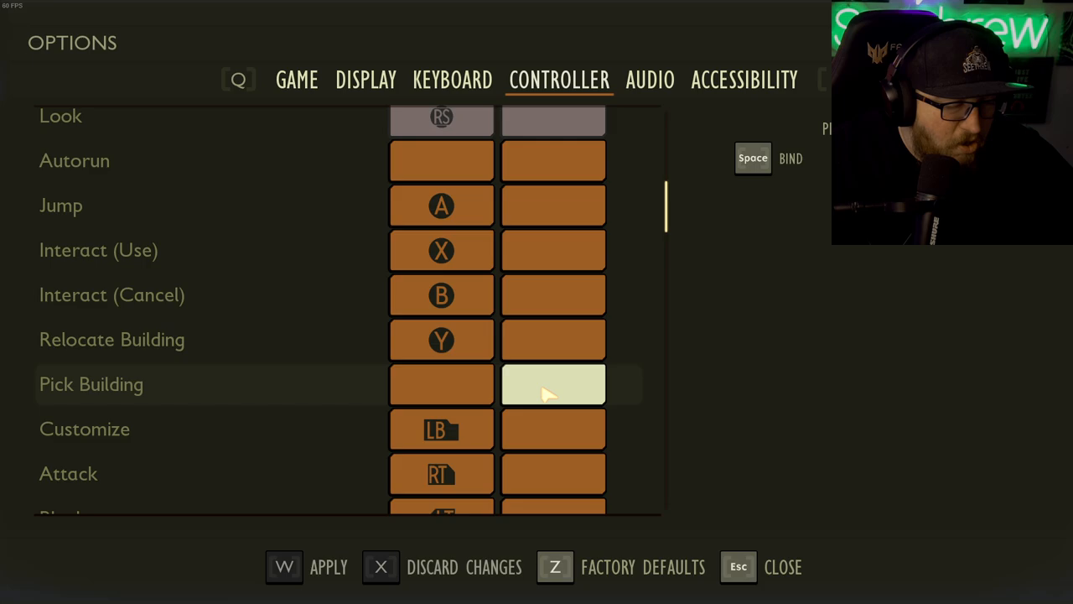
click(453, 81)
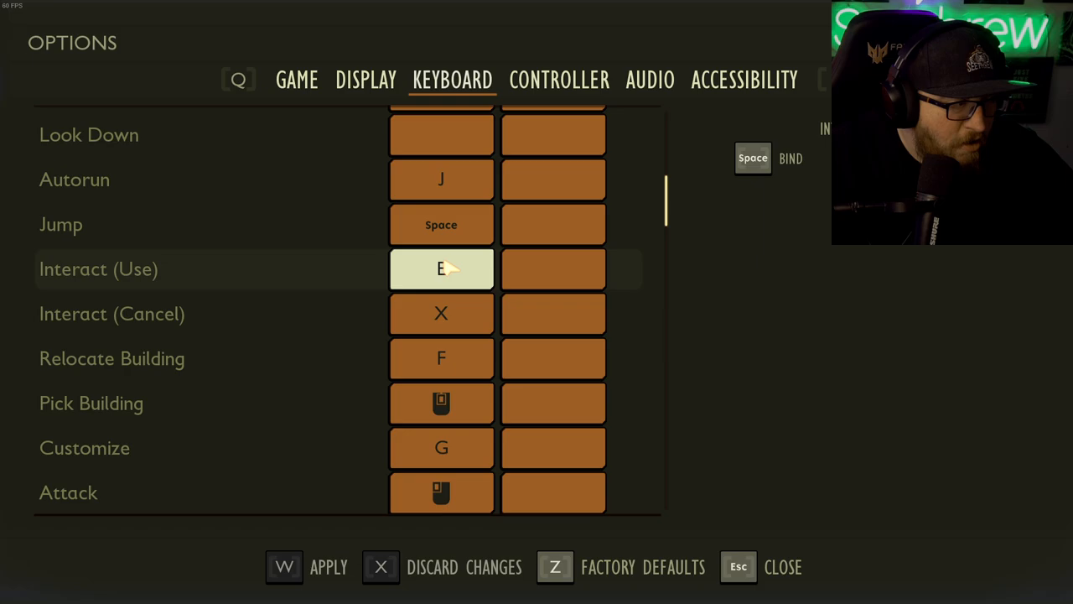
mouse_move(500, 277)
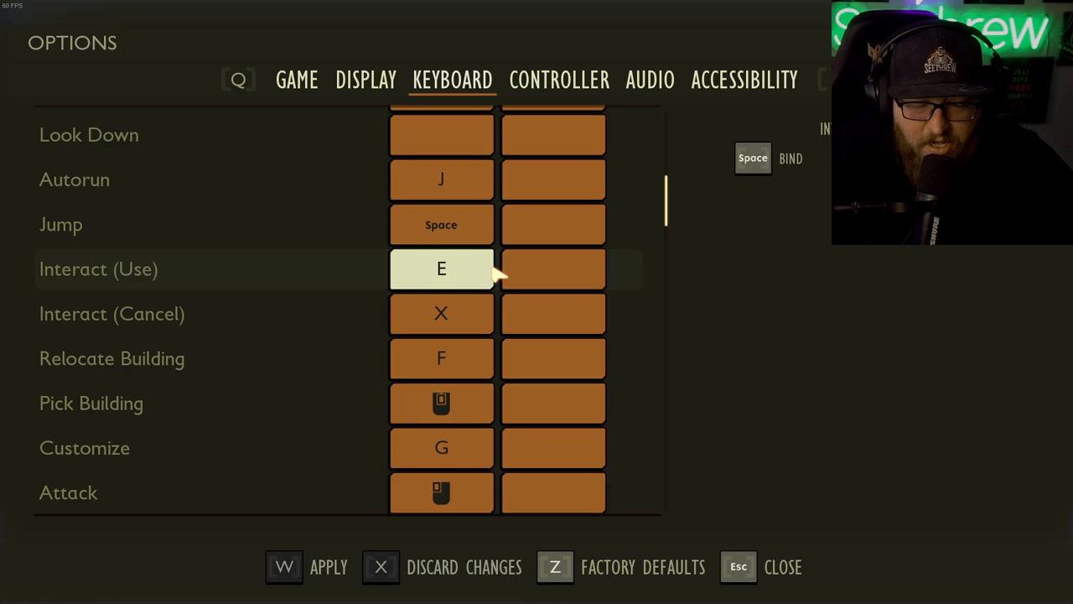
mouse_move(461, 269)
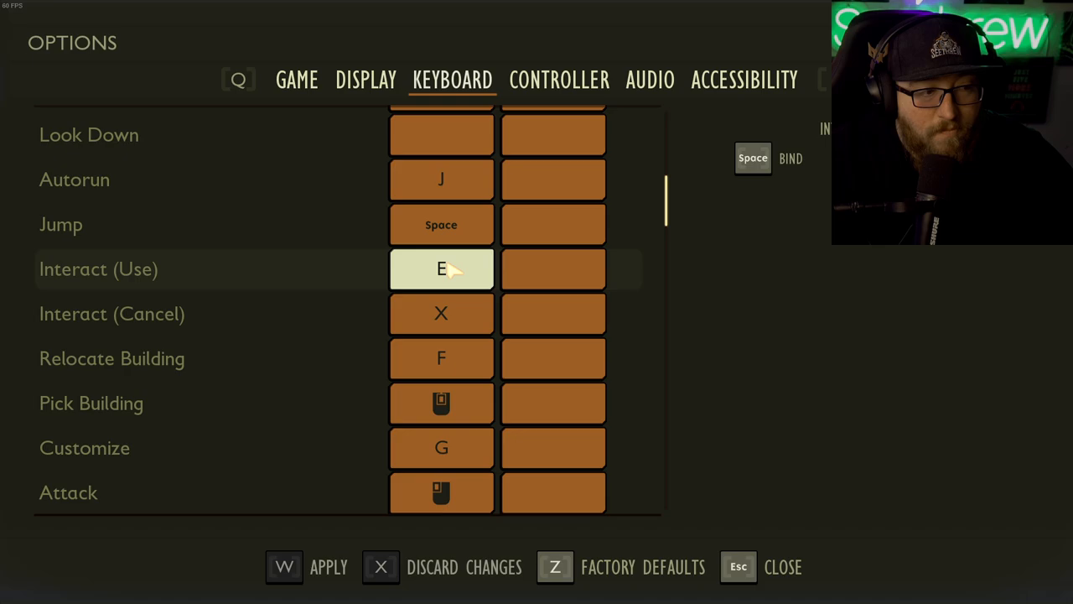
click(560, 80)
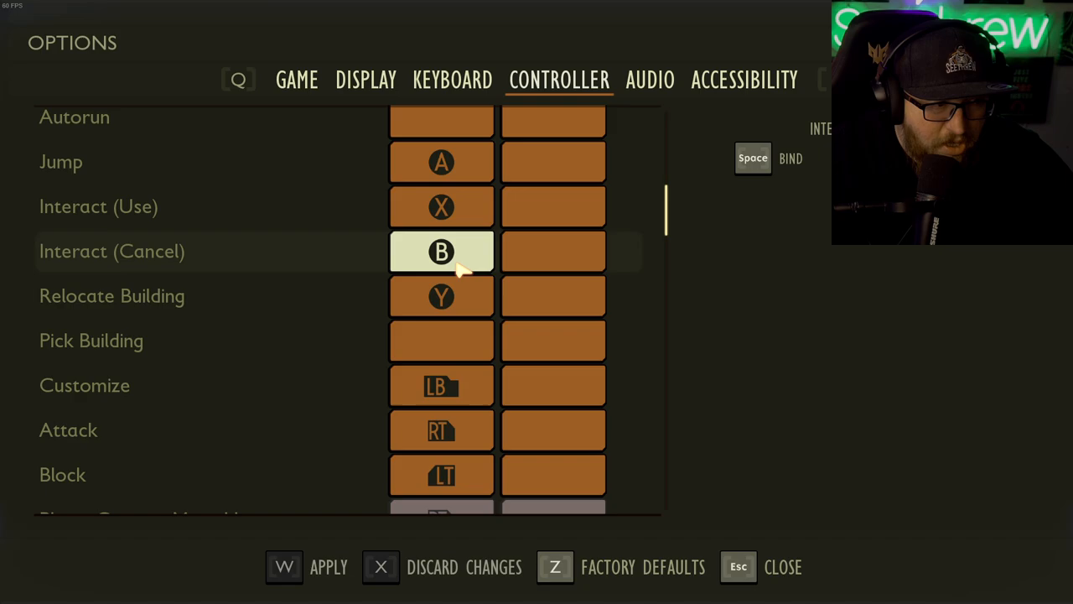